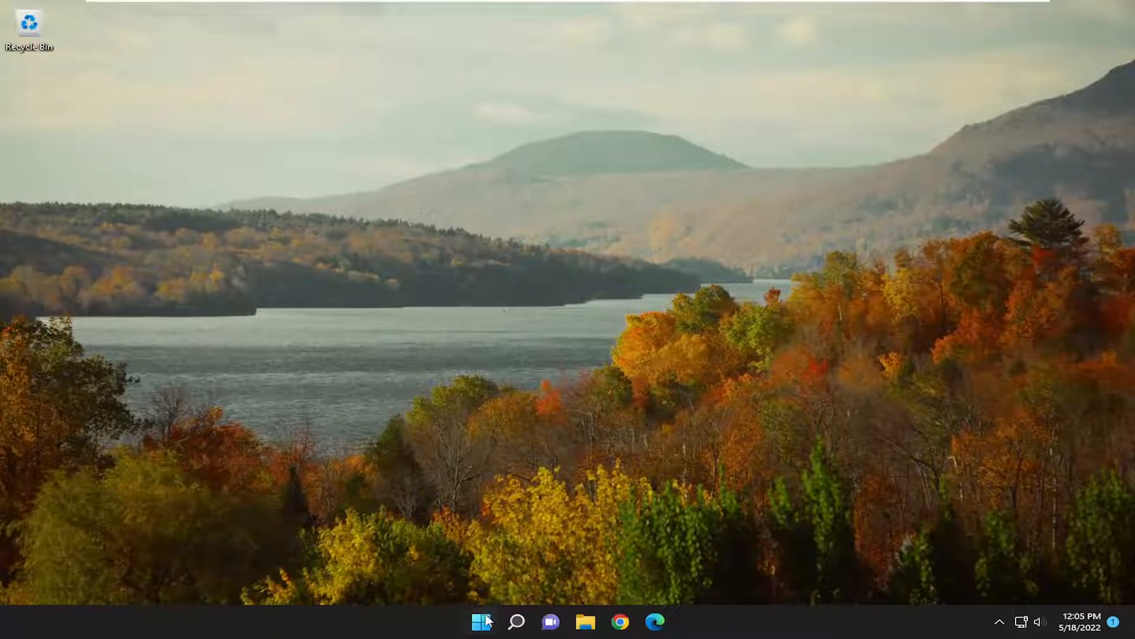
Open Task Manager from the Start menu and view its Startup apps list.
right_click(481, 621)
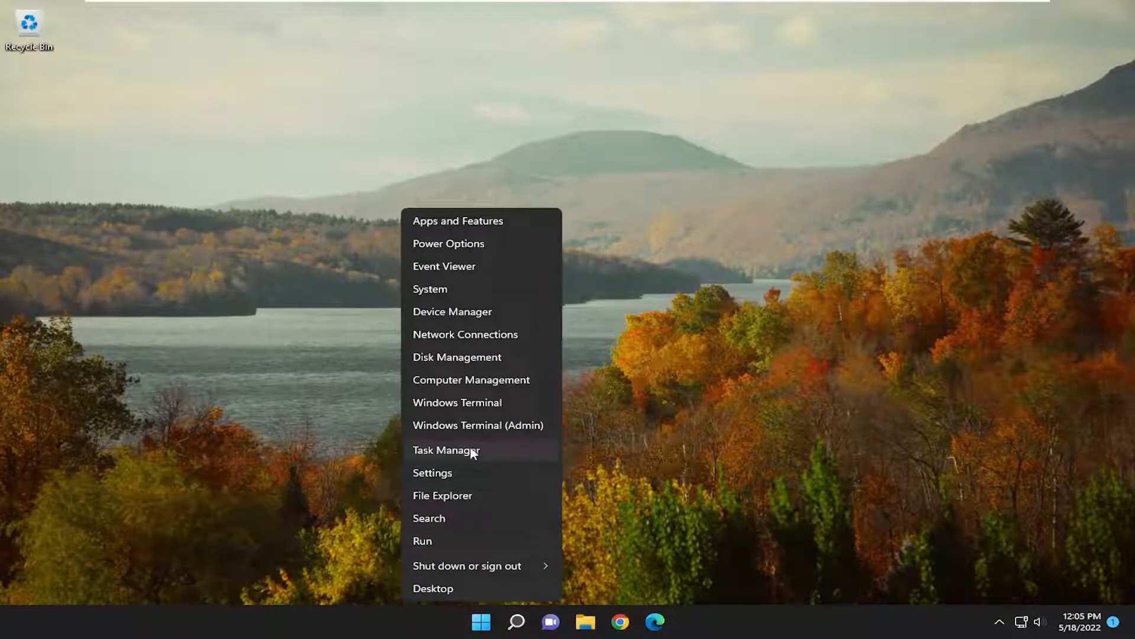
click(446, 449)
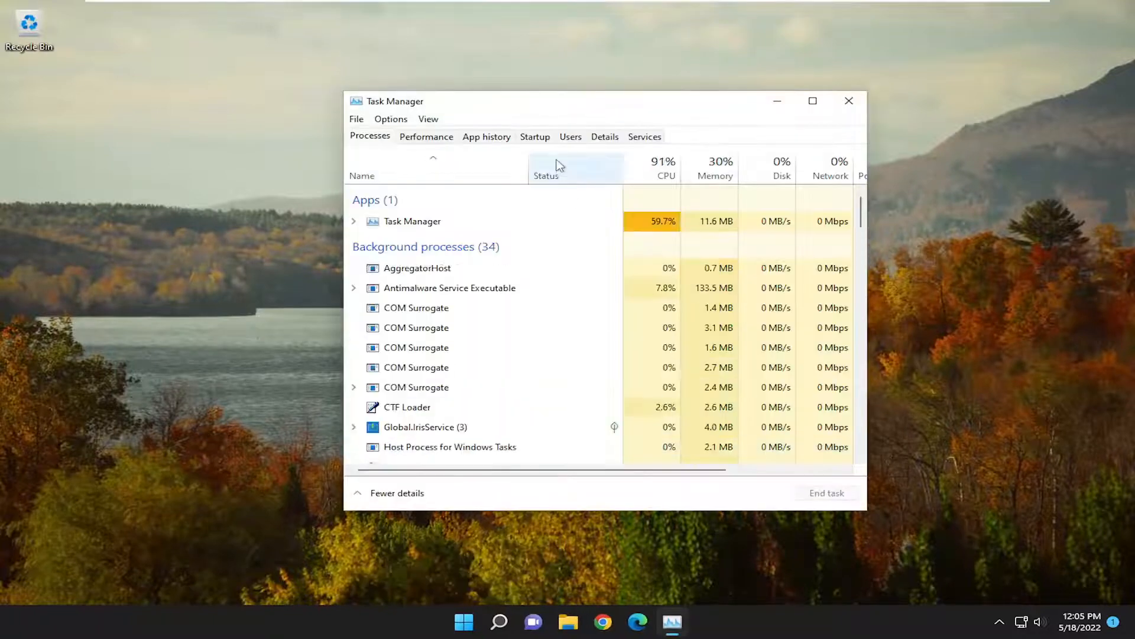
click(534, 136)
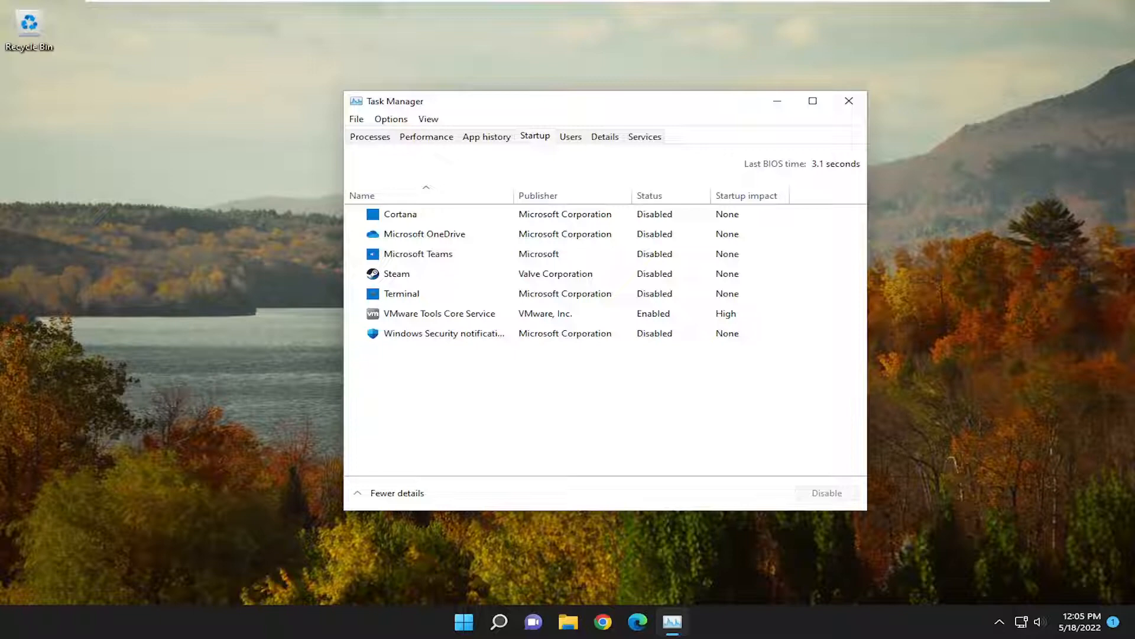
mouse_move(941, 152)
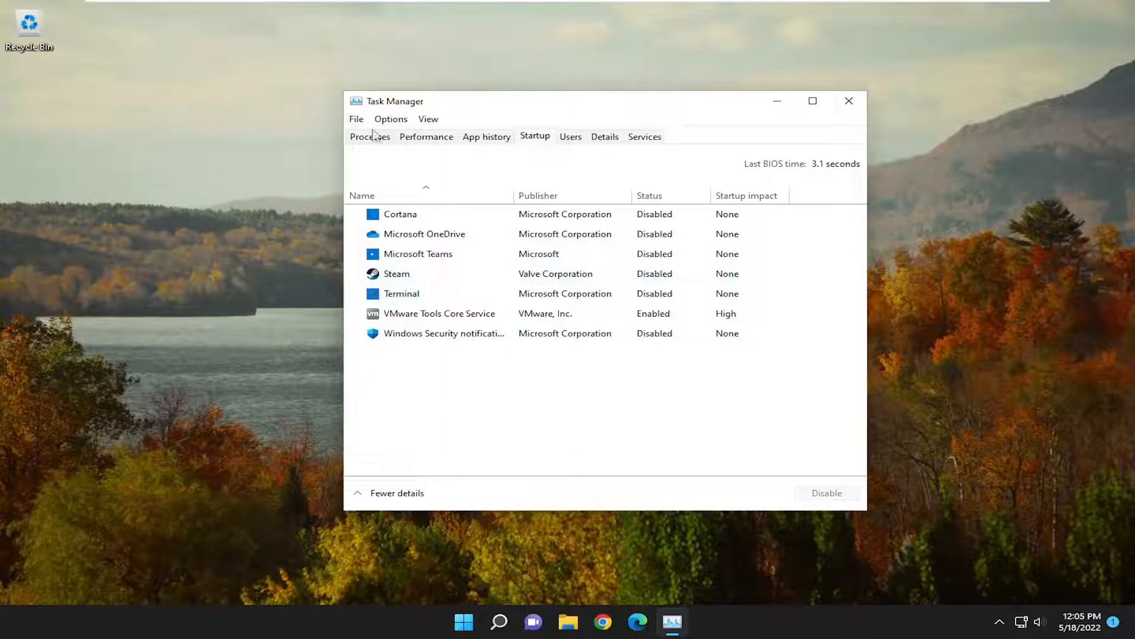
mouse_move(445, 574)
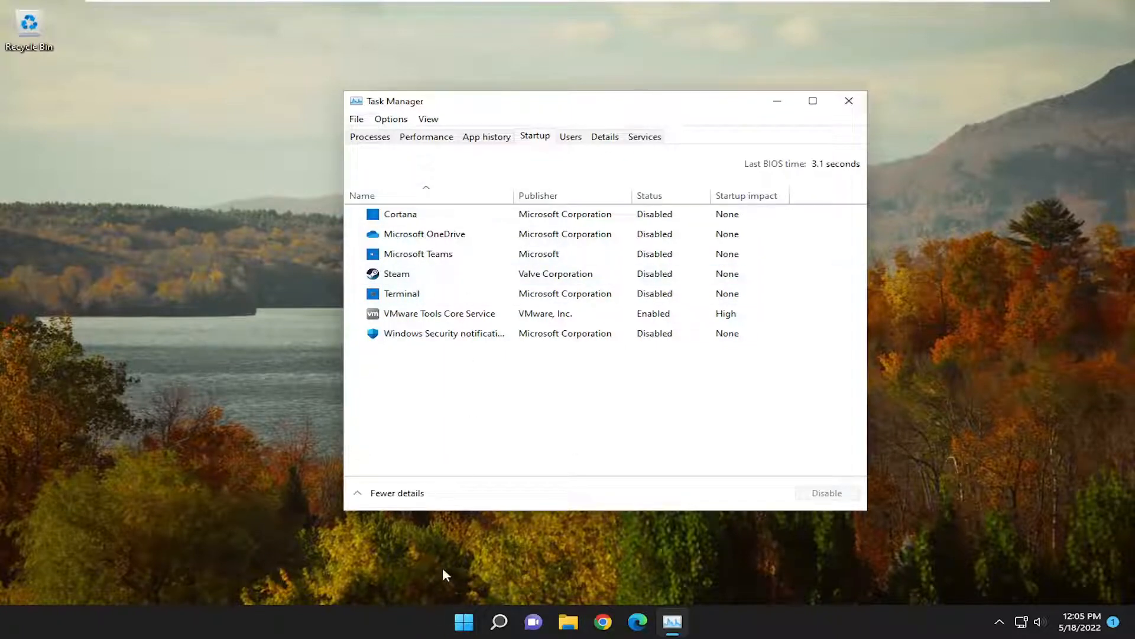
right_click(463, 621)
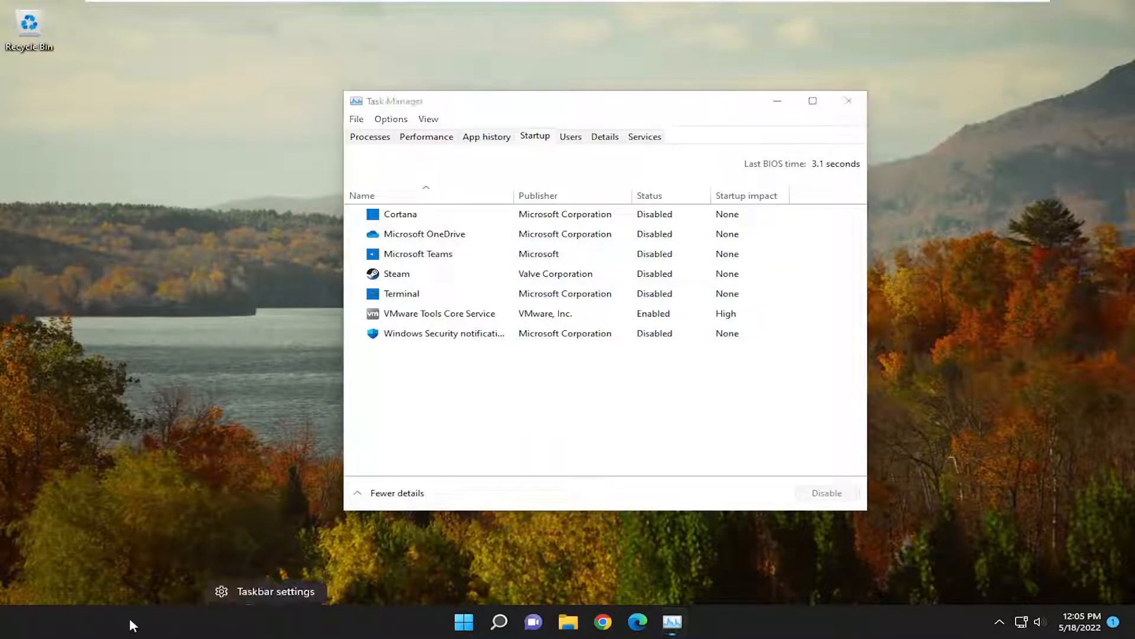
mouse_move(499, 20)
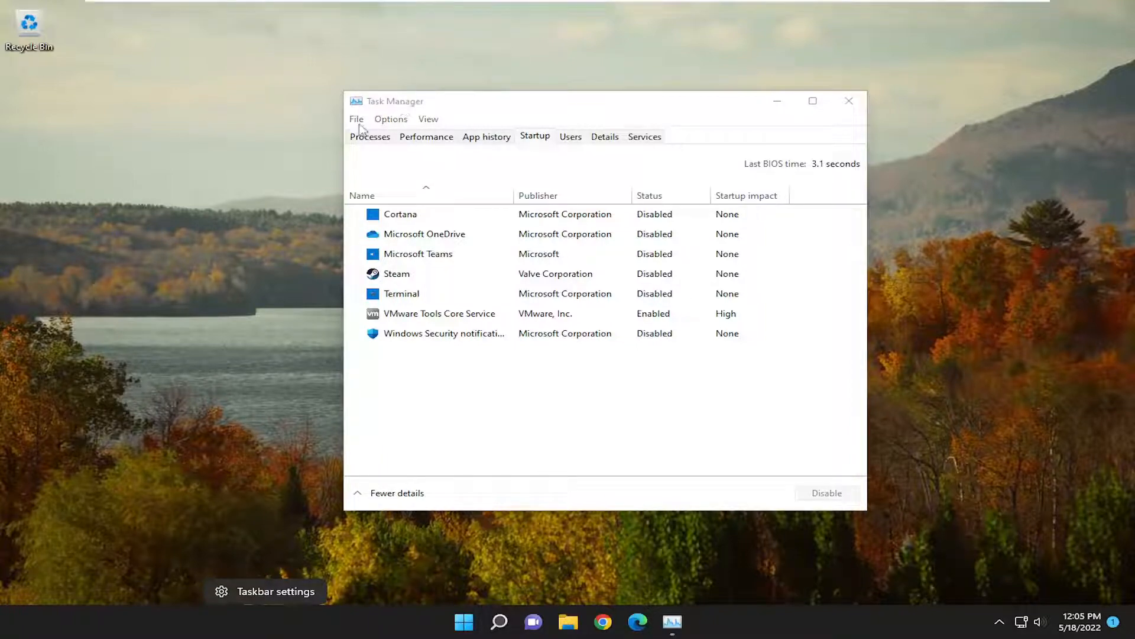
Switch to the Processes list, scroll down, and restart Windows Explorer.
click(370, 136)
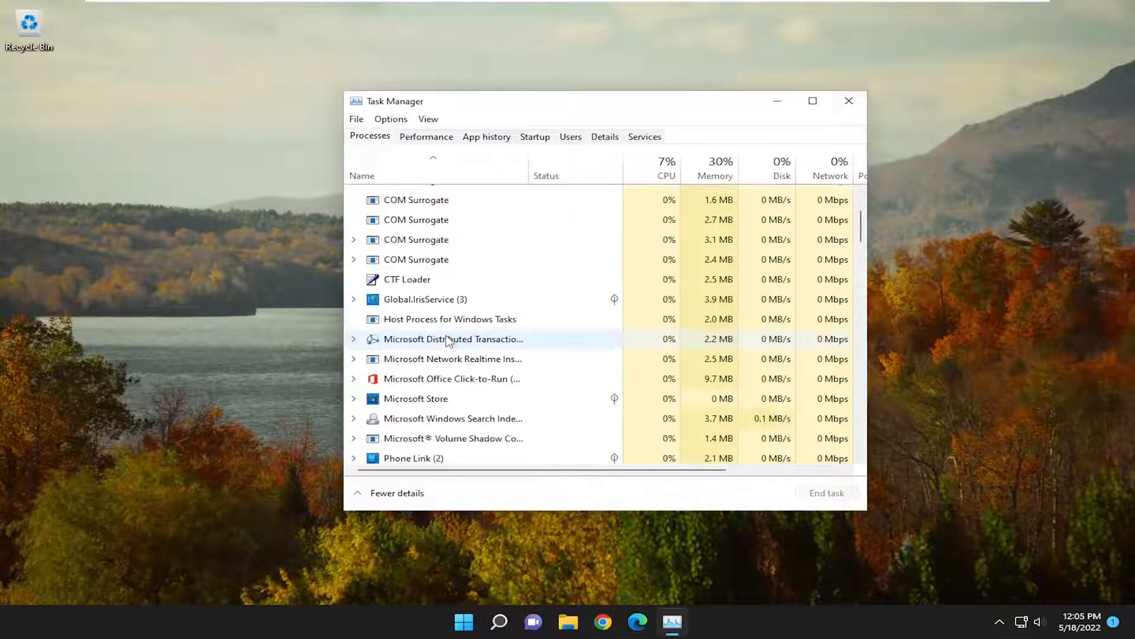
scroll(down, 3)
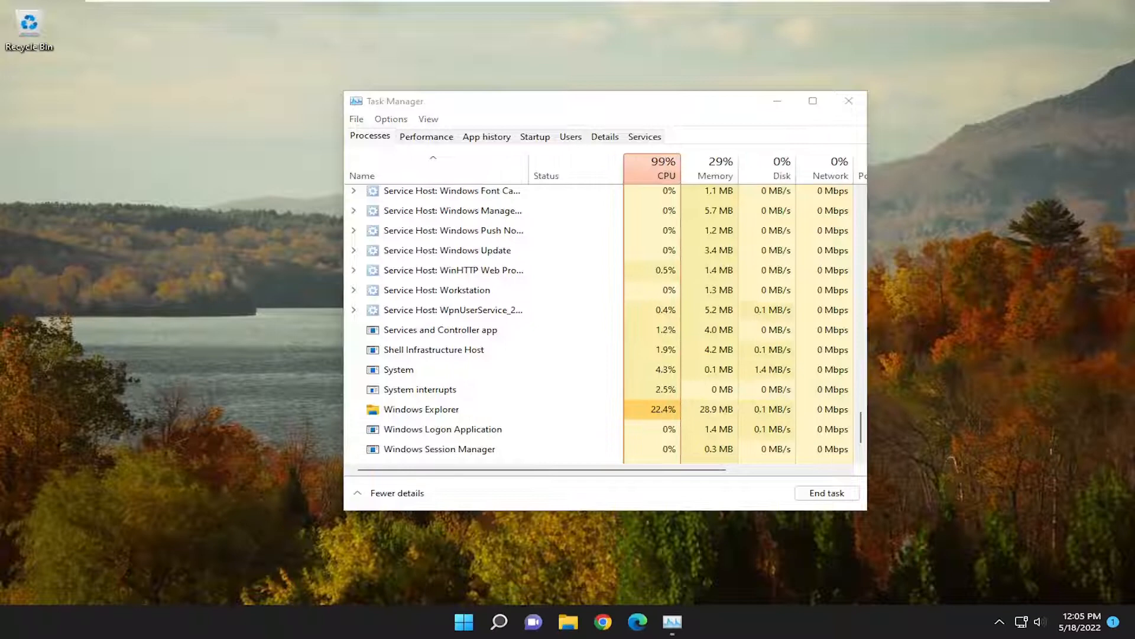
click(535, 136)
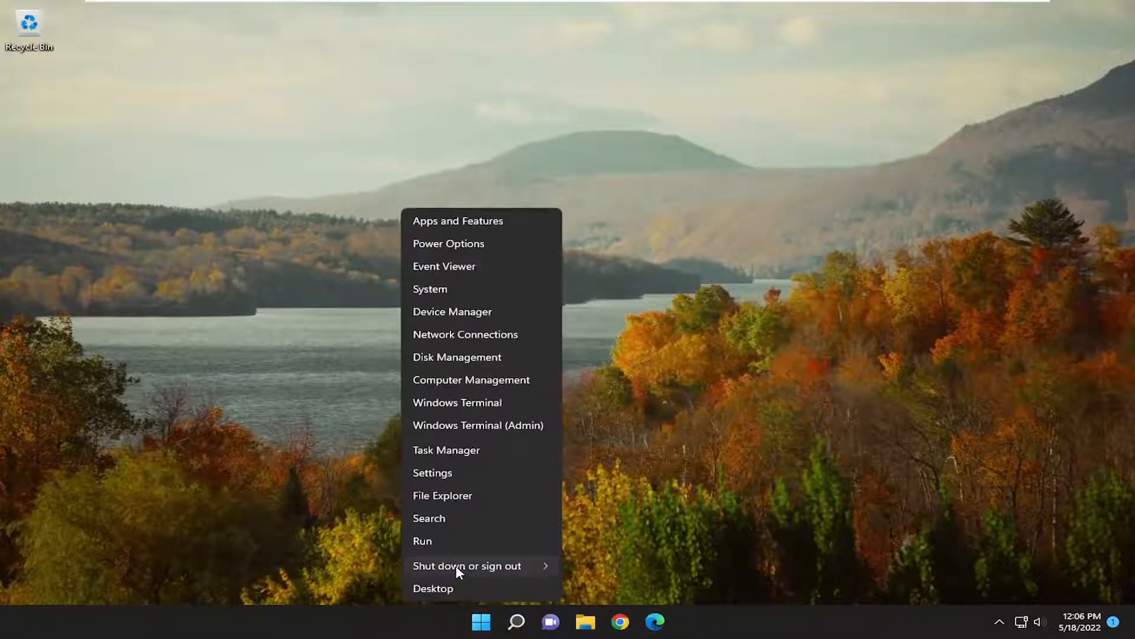
Dismiss the Start button's quick link menu, leaving the plain desktop.
click(467, 565)
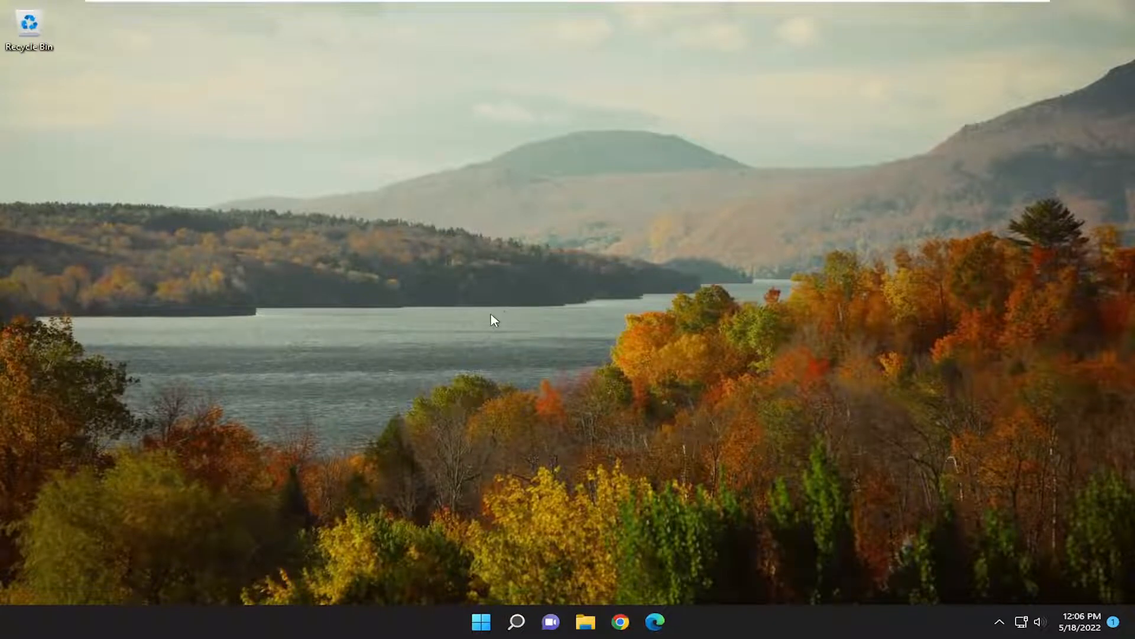
Search for cmd and launch Command Prompt as administrator, approving the UAC prompt.
click(516, 621)
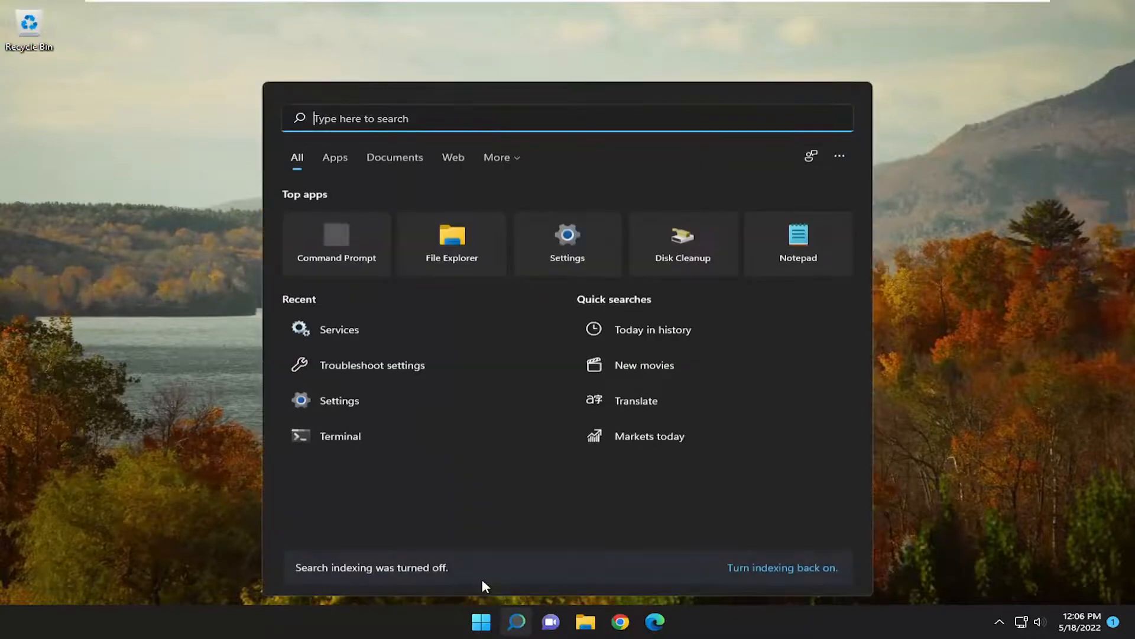
text(cmd)
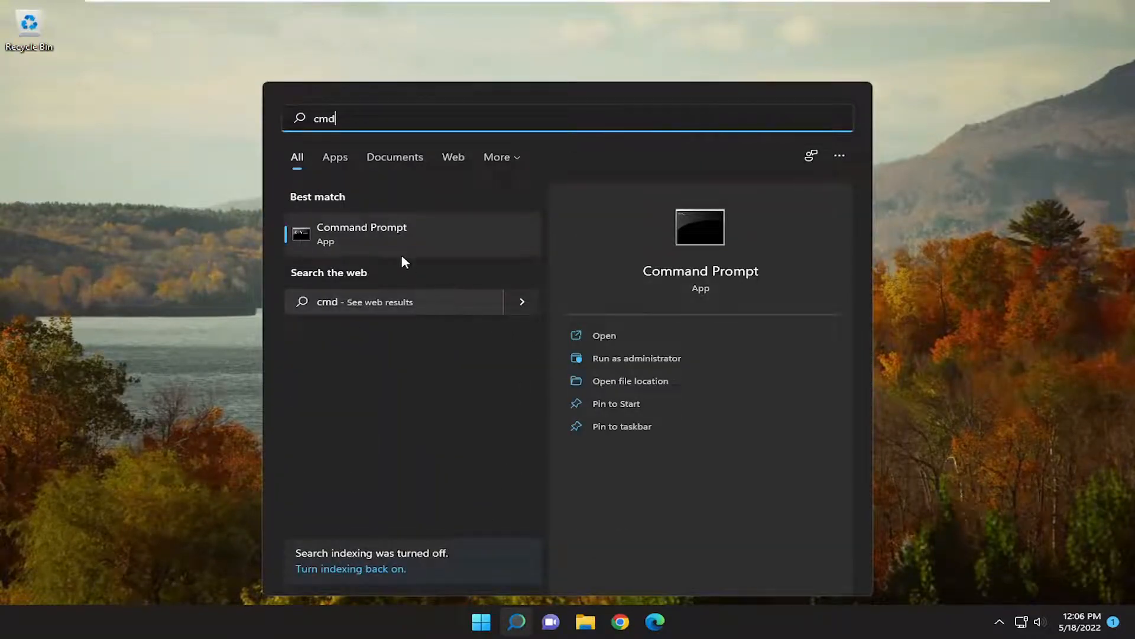
right_click(362, 233)
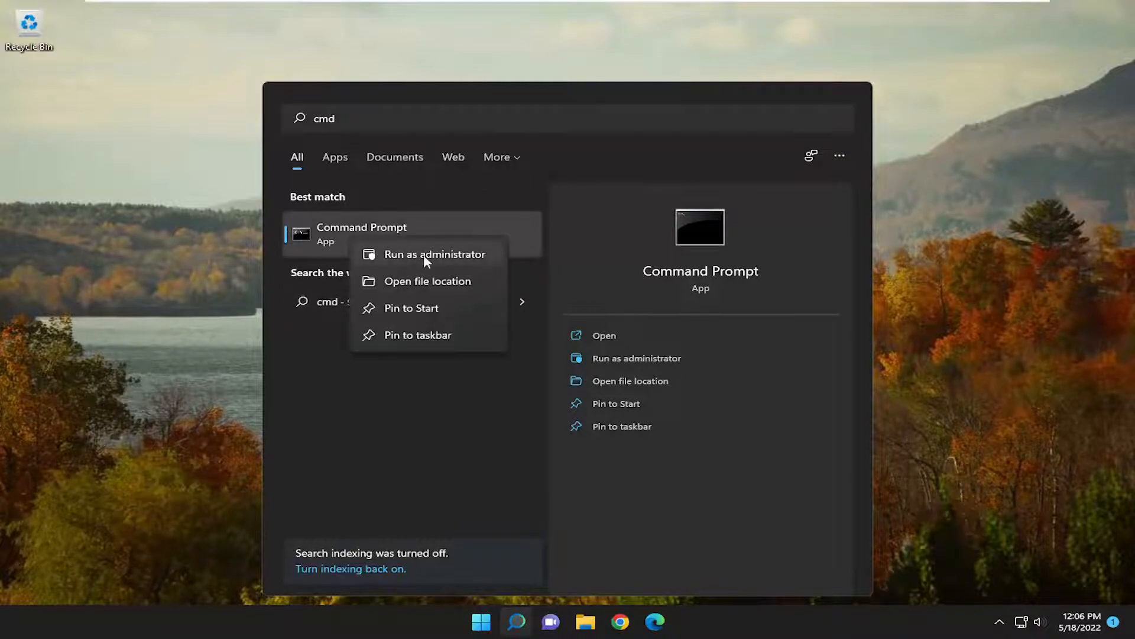
click(436, 254)
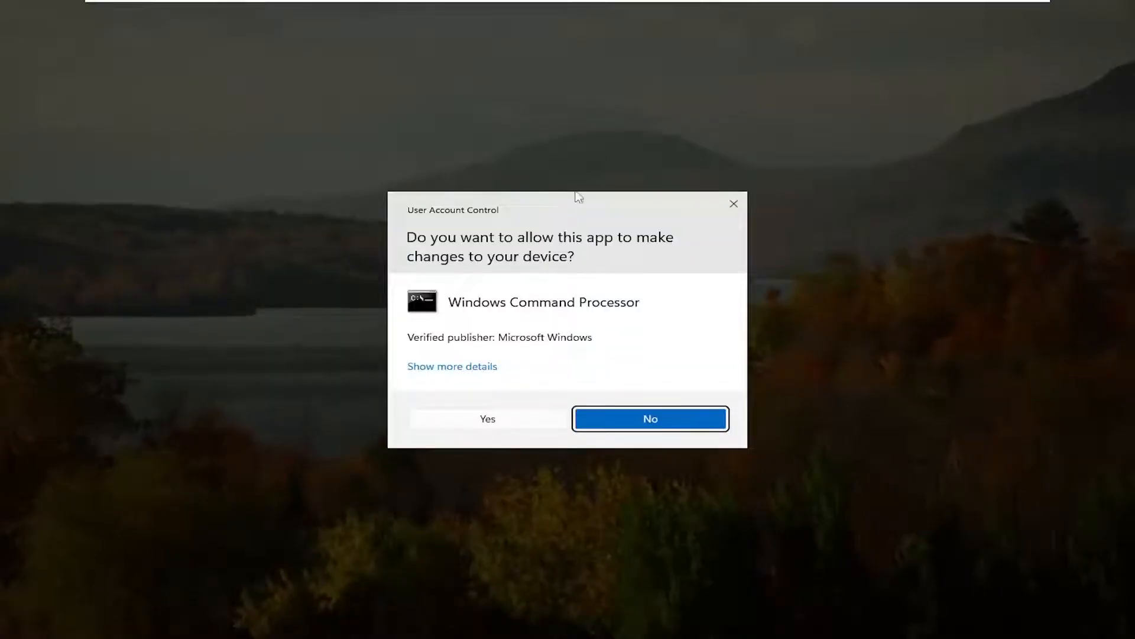
click(648, 419)
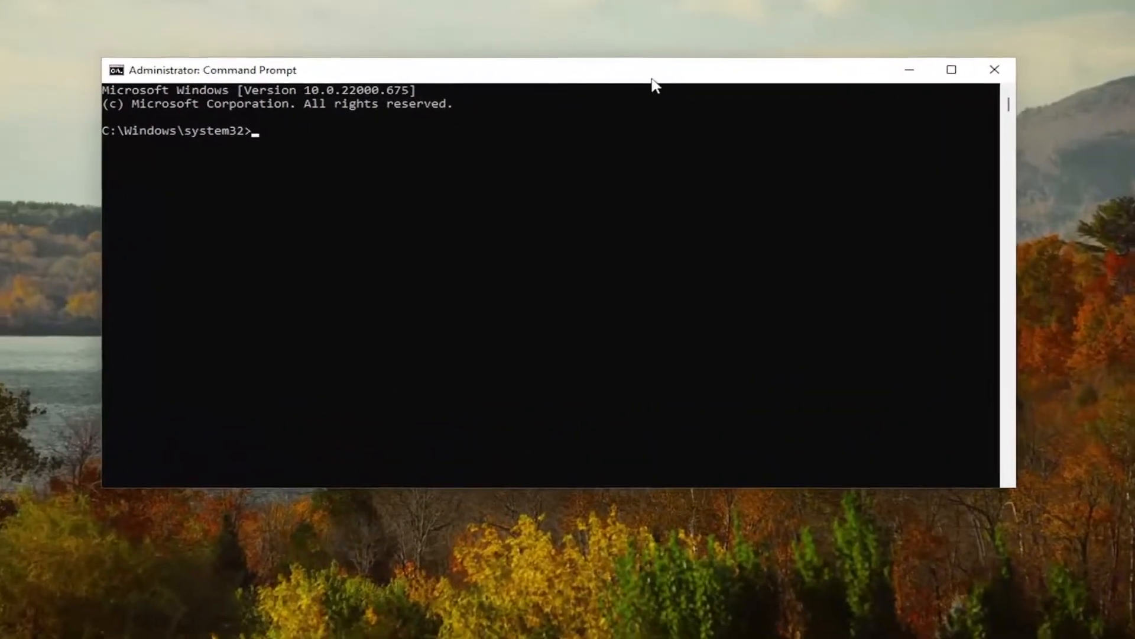
Run sfc /scannow and wait until it reports no integrity violations.
text(sfc)
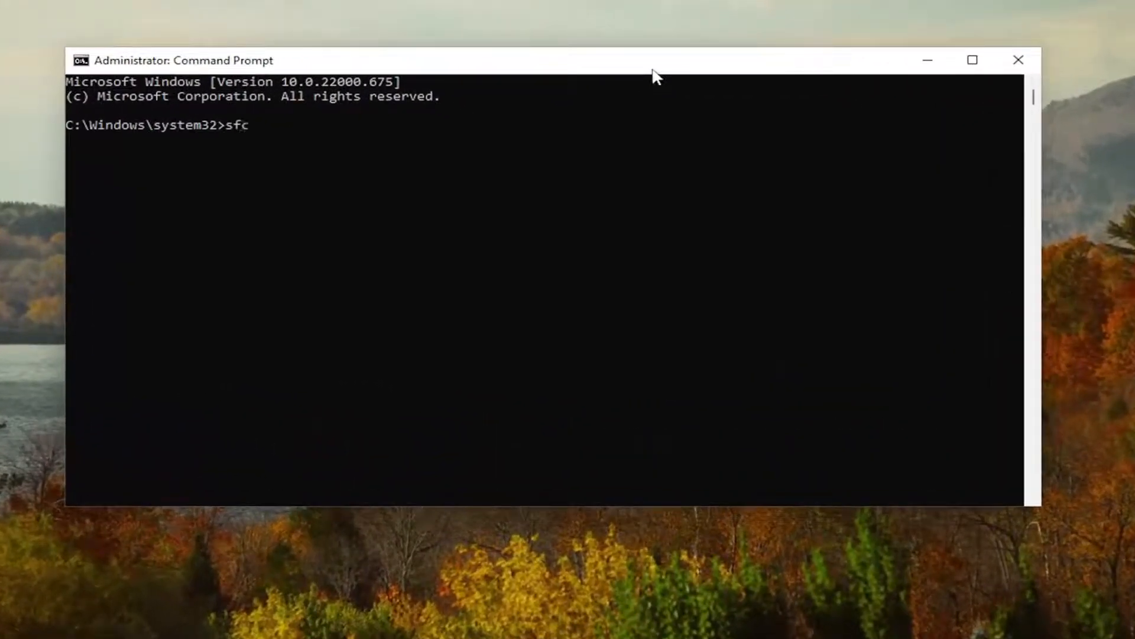
text(/scan)
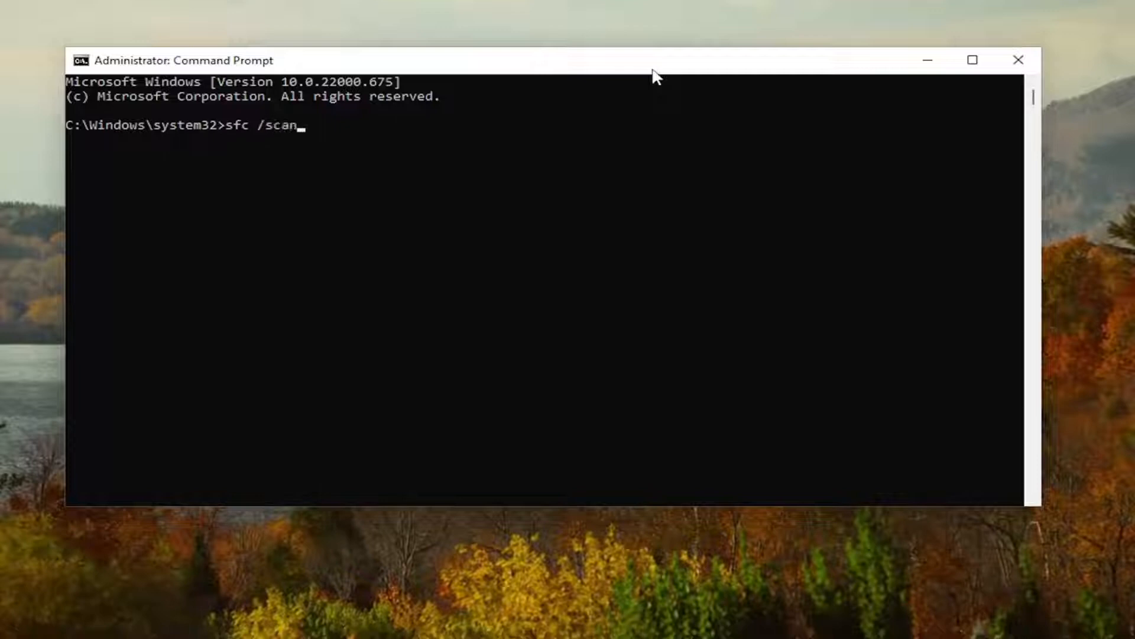
text(now)
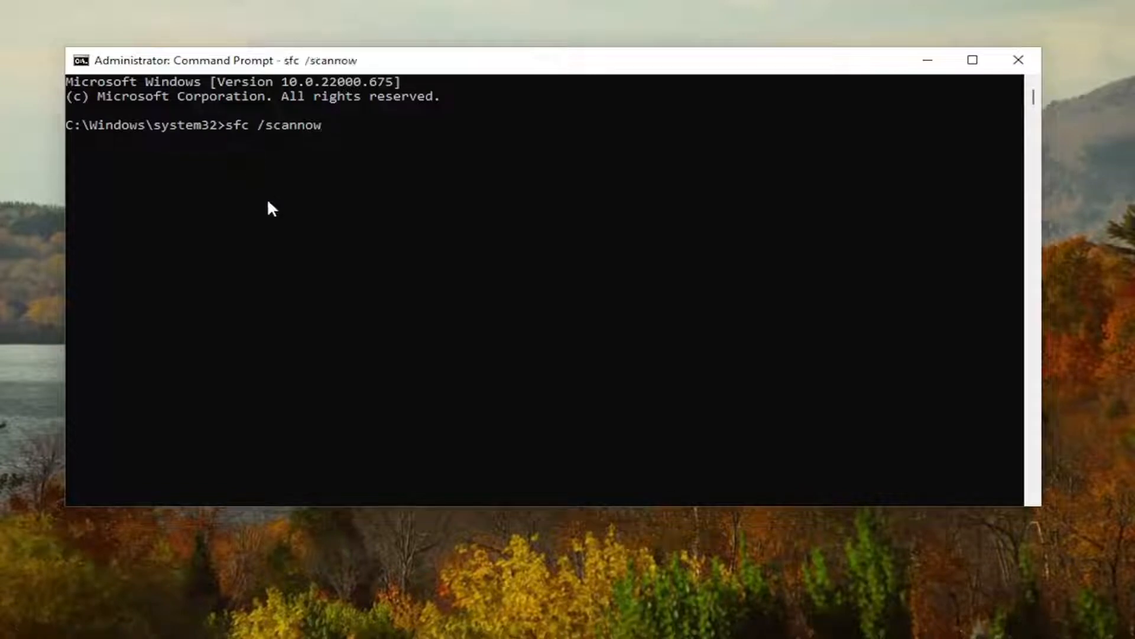
key(Enter)
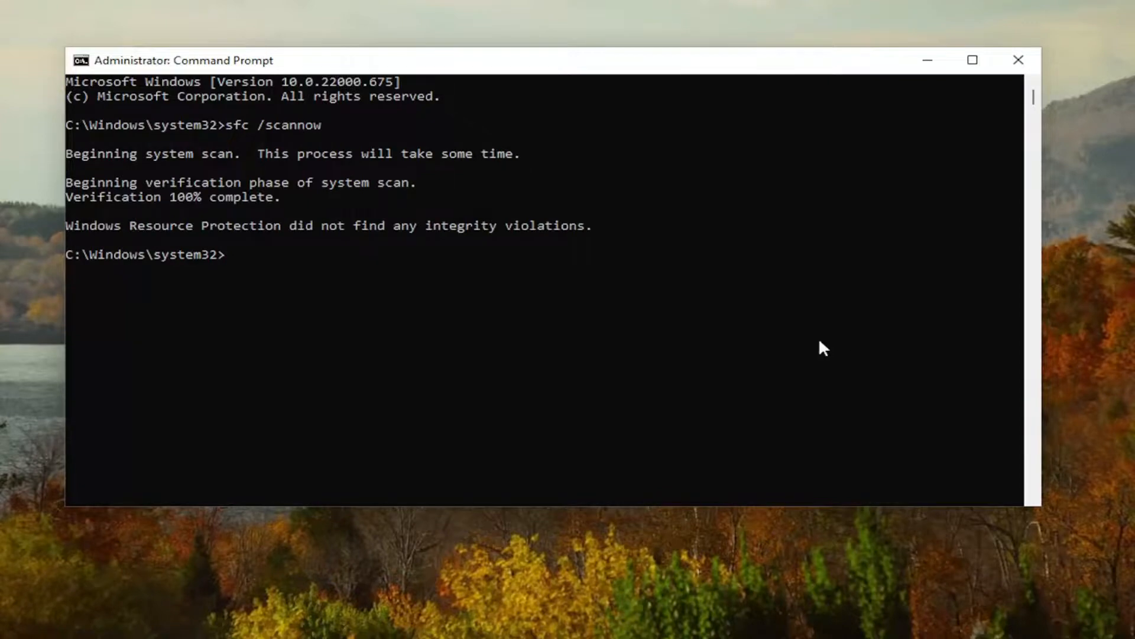
Close Command Prompt and restart the PC from Shut down or sign out.
click(1018, 60)
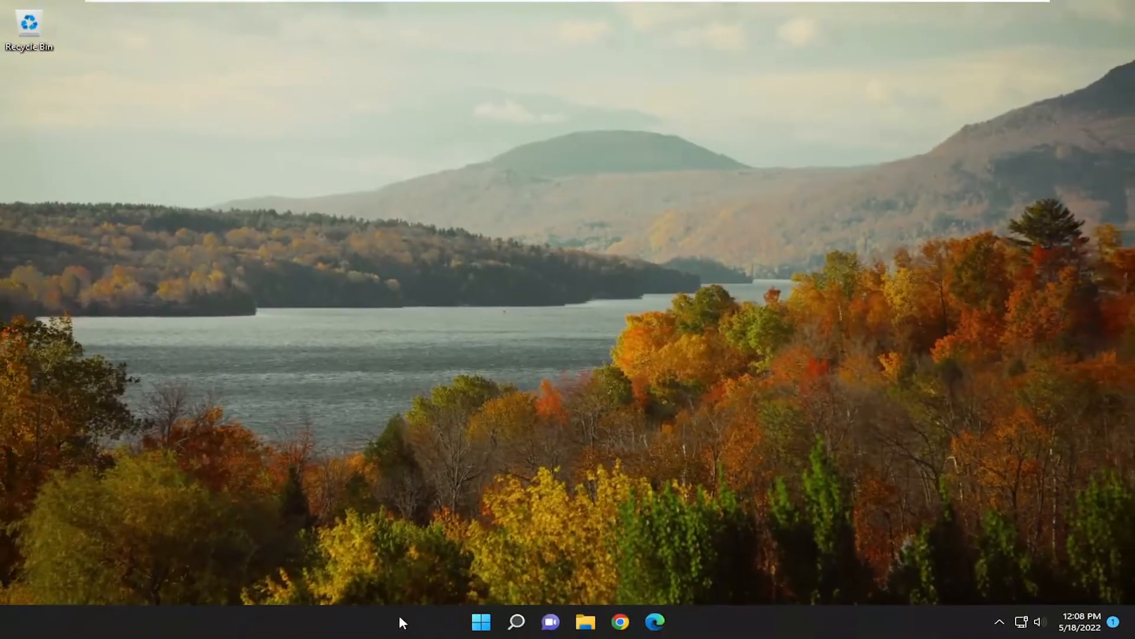
mouse_move(477, 572)
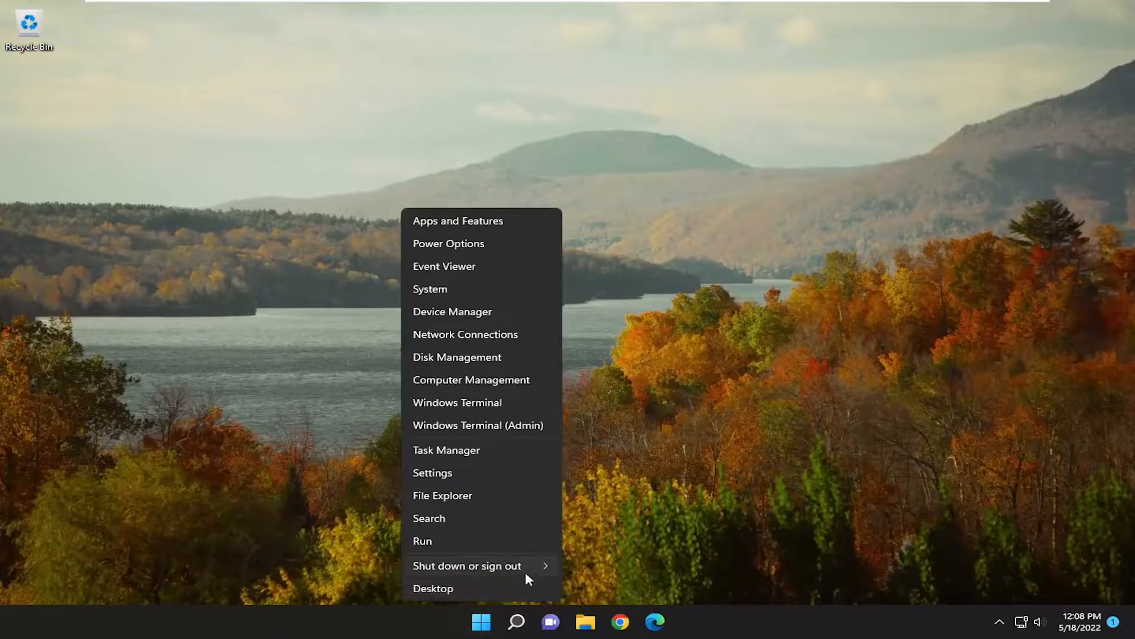
click(467, 565)
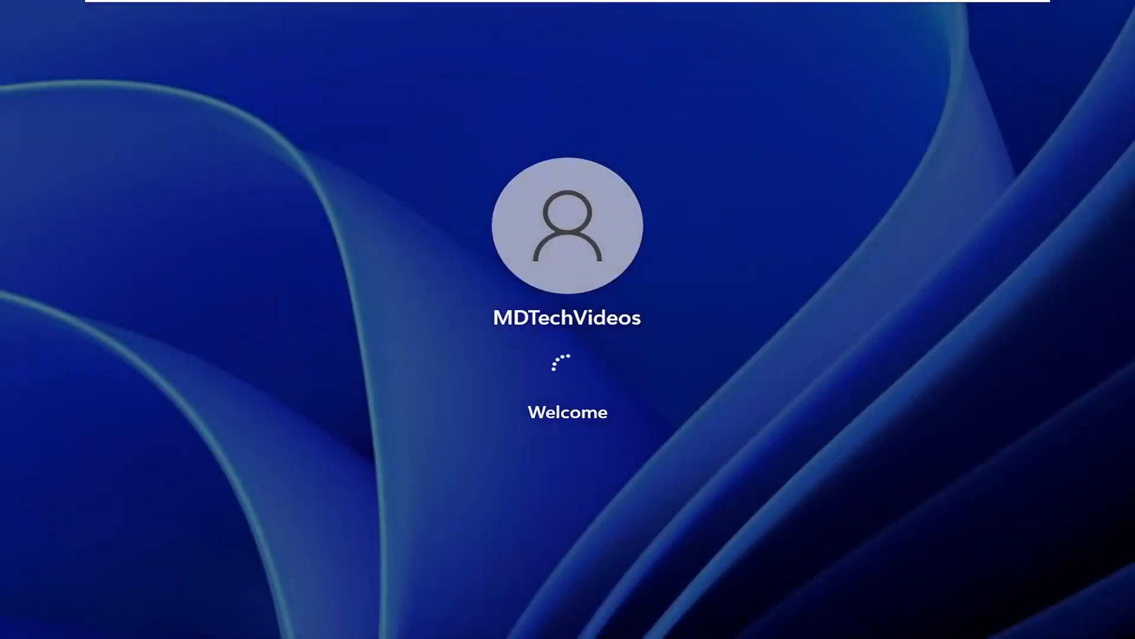